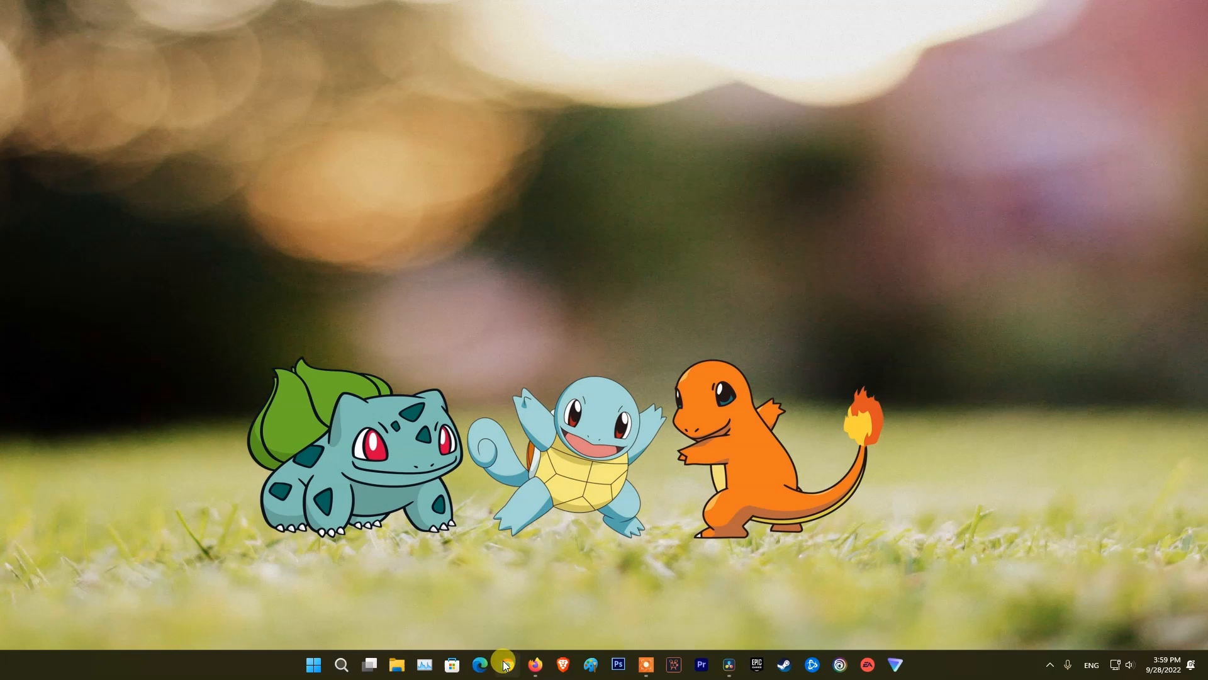
- Launch Chrome and load facebook.com, which fails with a refused-to-connect error
click(505, 664)
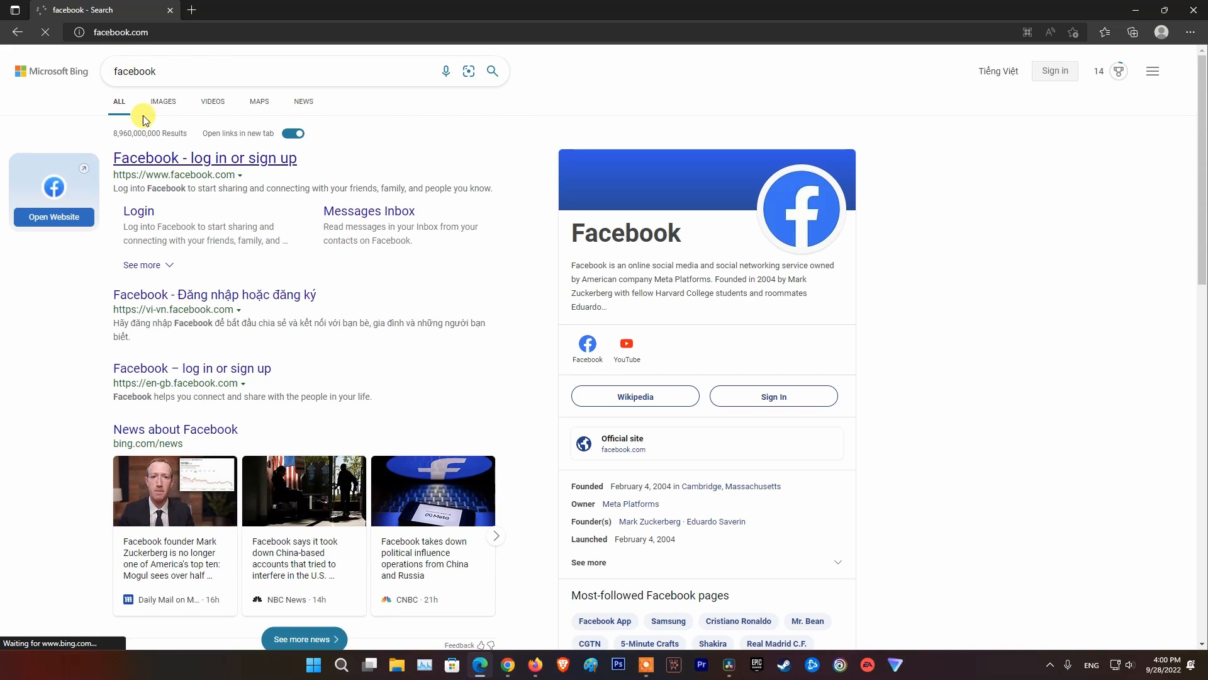
click(204, 157)
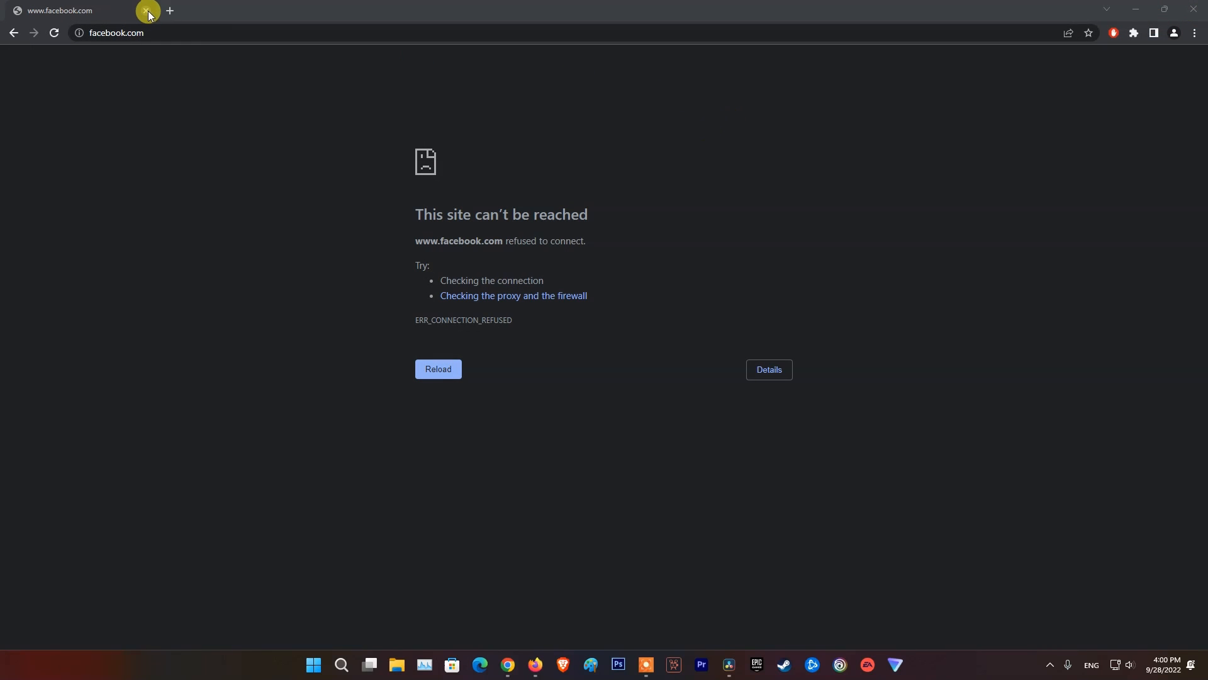
- Close the facebook tab and open C:\Windows\System32\drivers\etc via the Run dialog
click(146, 12)
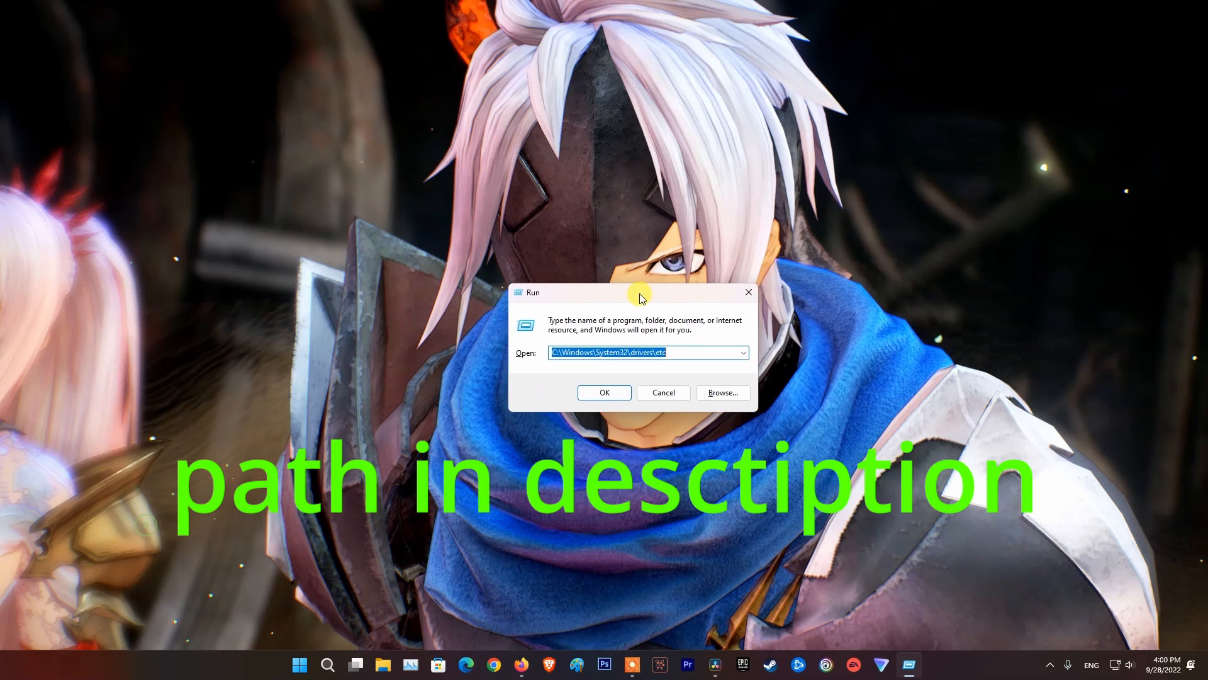
drag(640, 292, 617, 284)
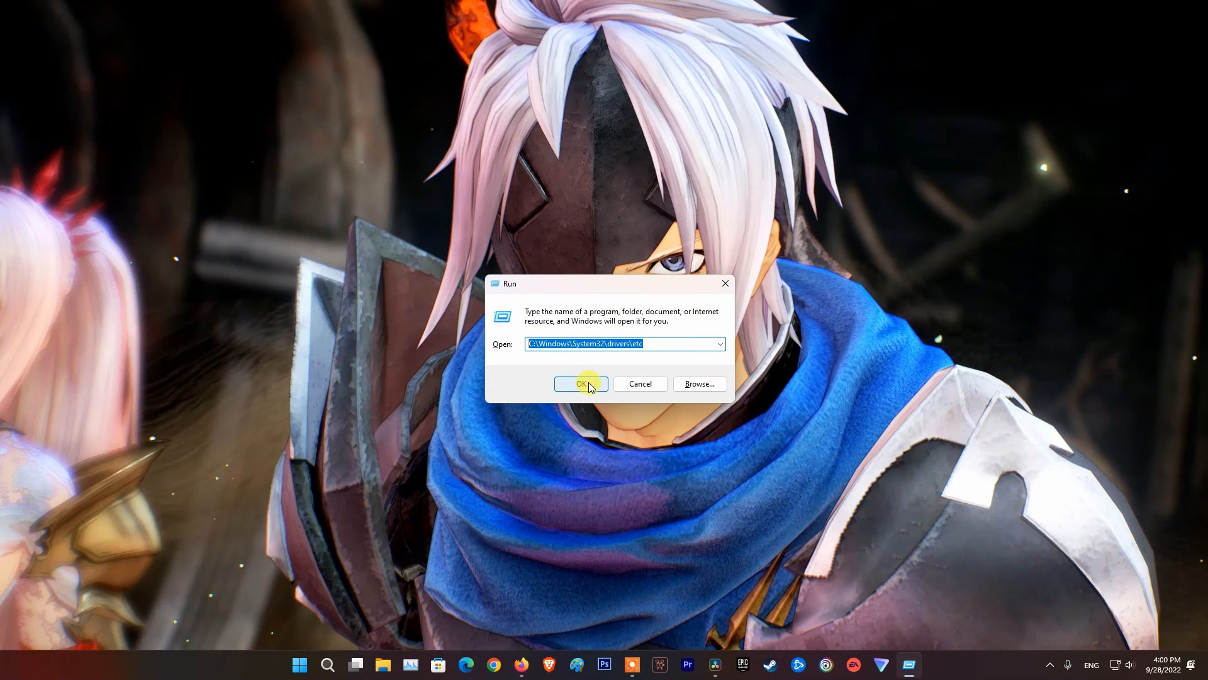
click(580, 384)
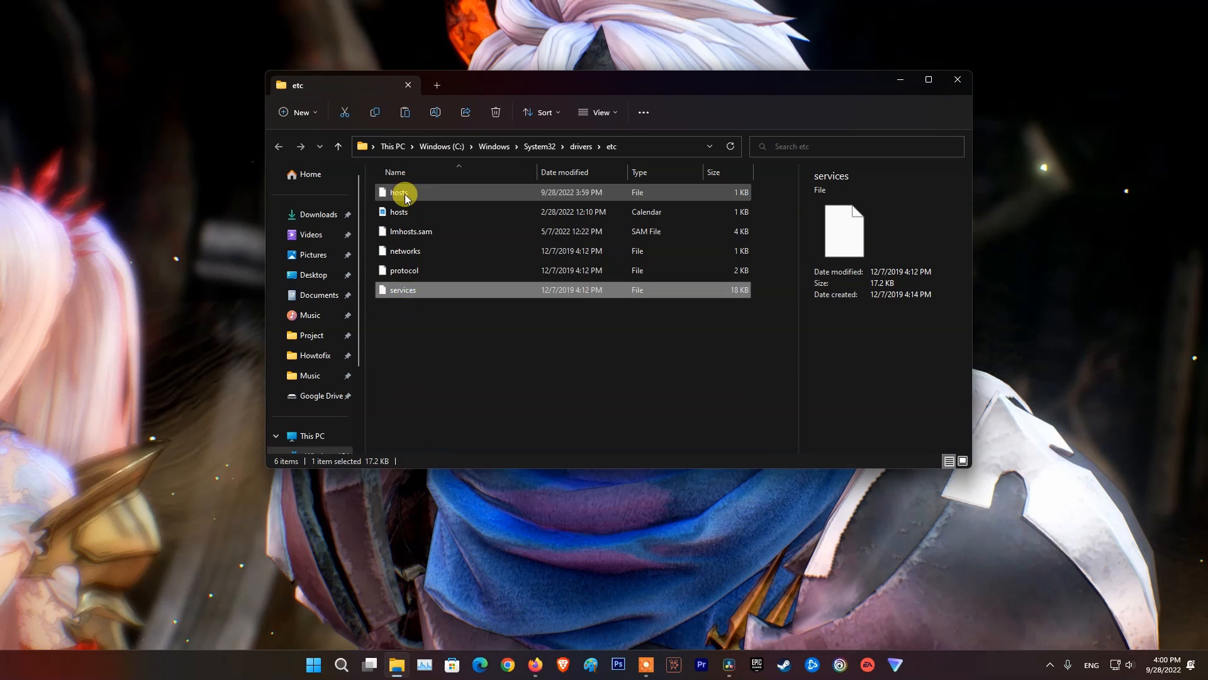
- Copy the hosts file to Games (D:) and open the copy with Notepad
right_click(399, 191)
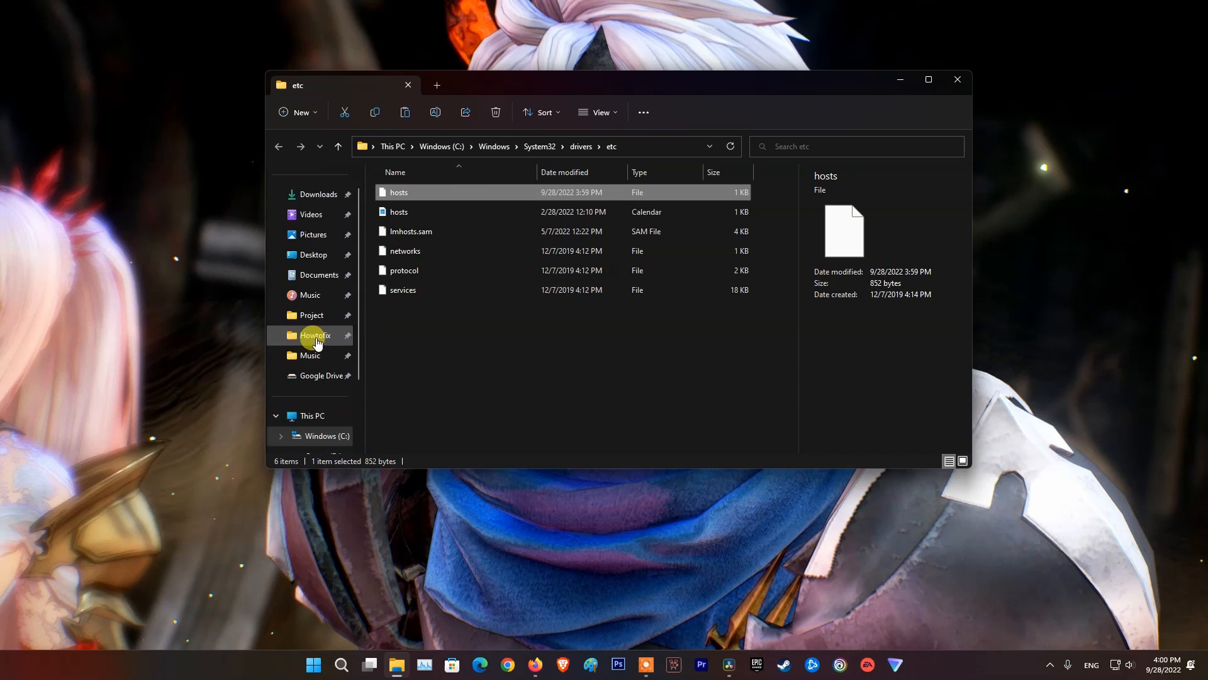
click(316, 378)
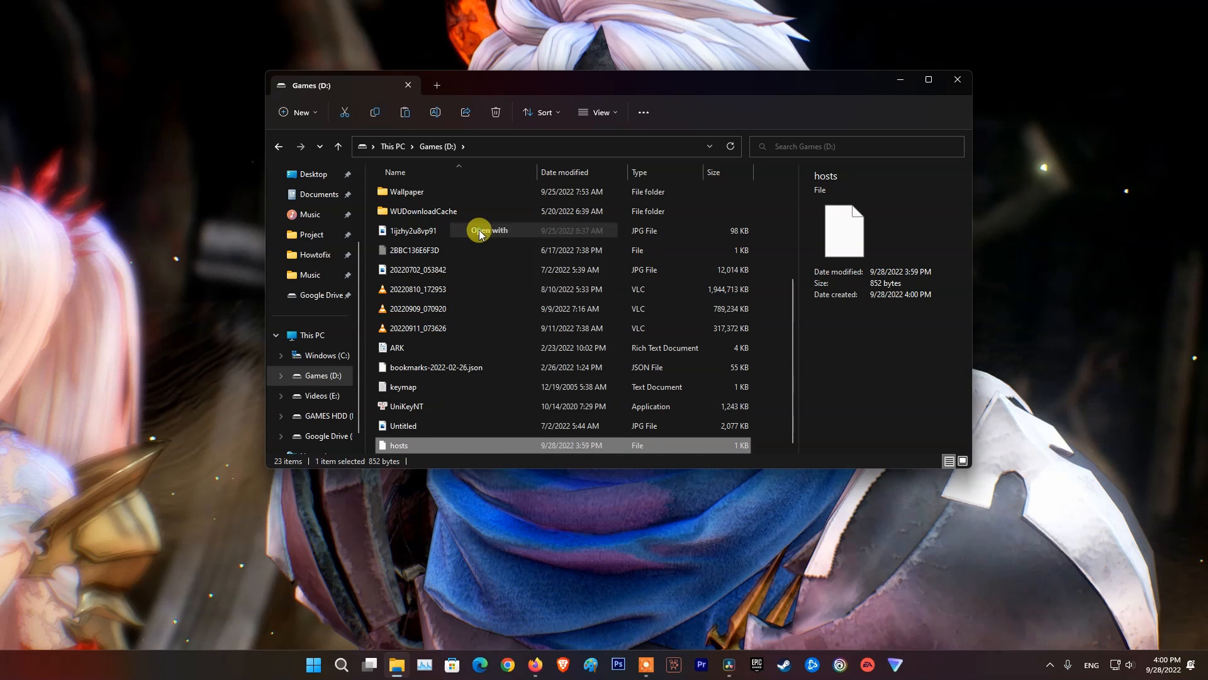
click(488, 229)
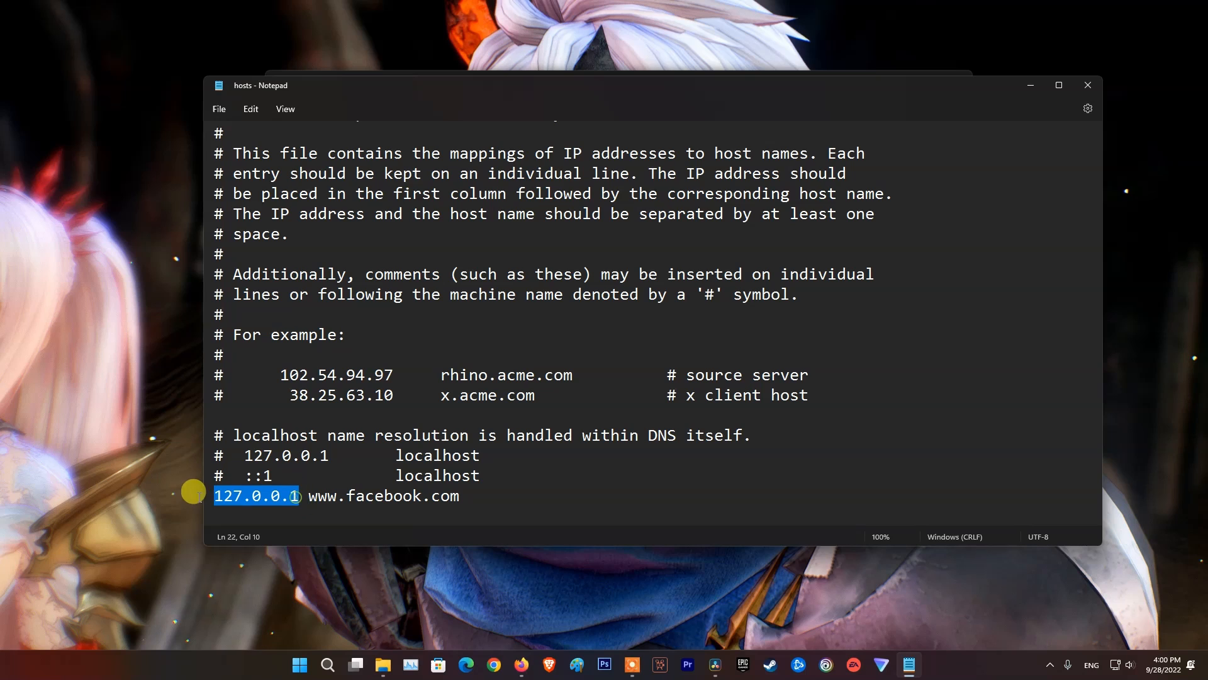
click(464, 496)
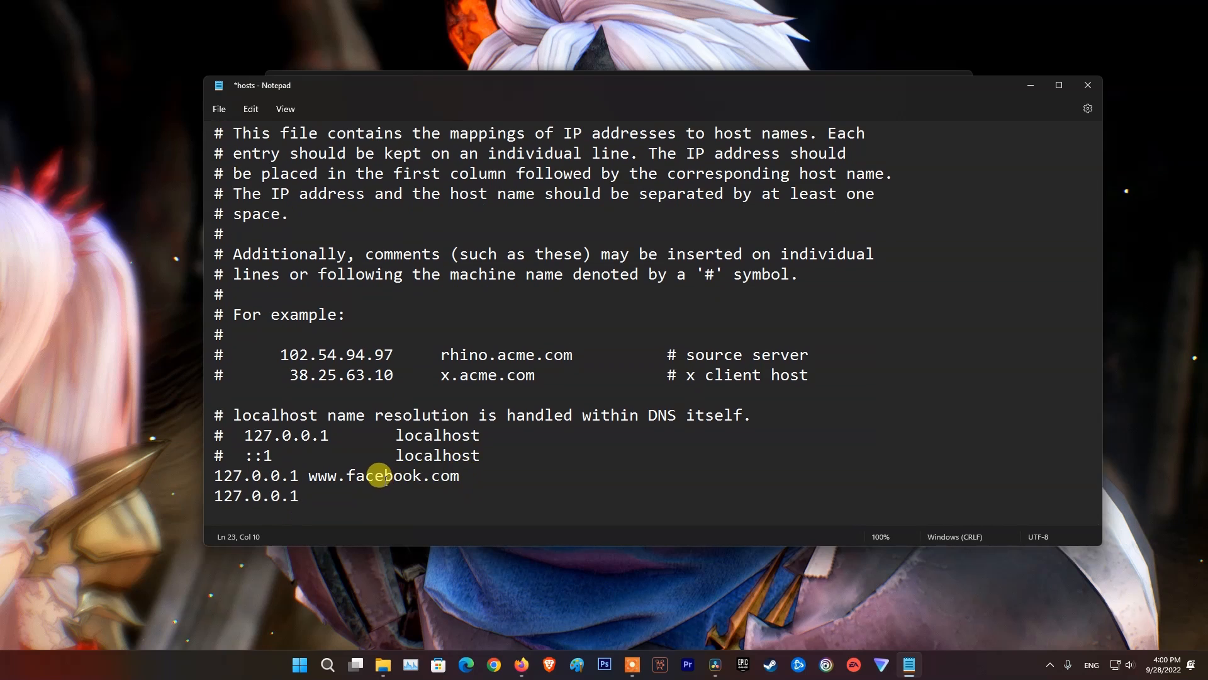
text(www)
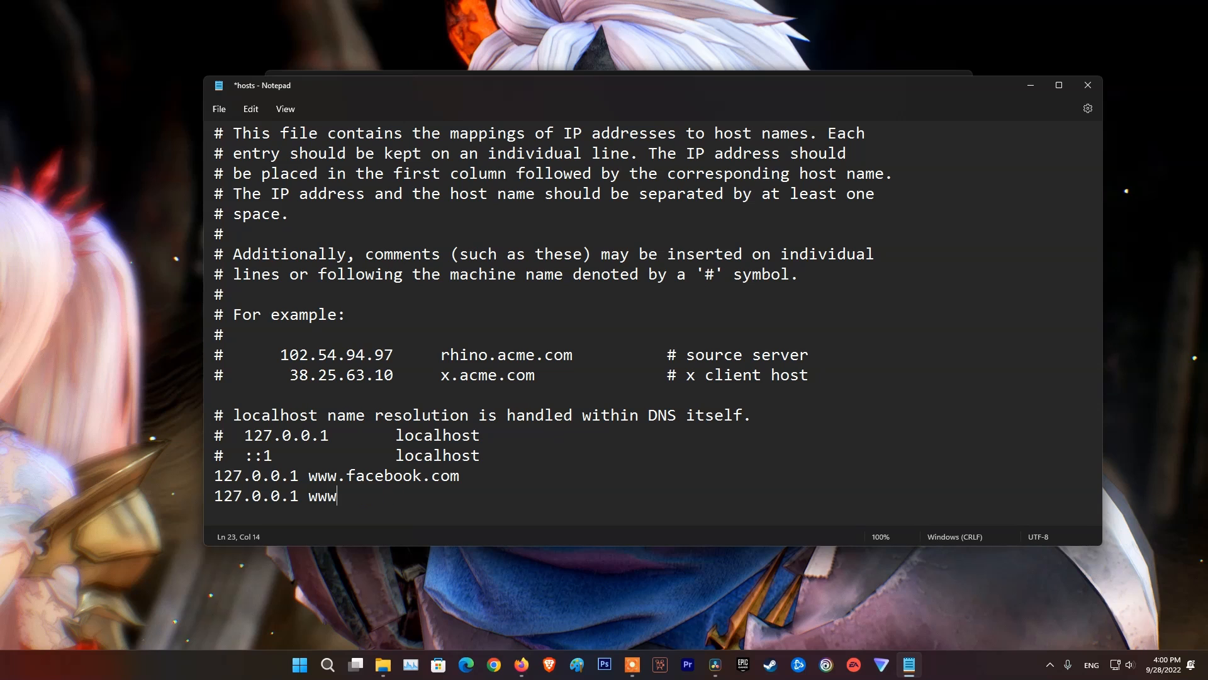
text(.roblox)
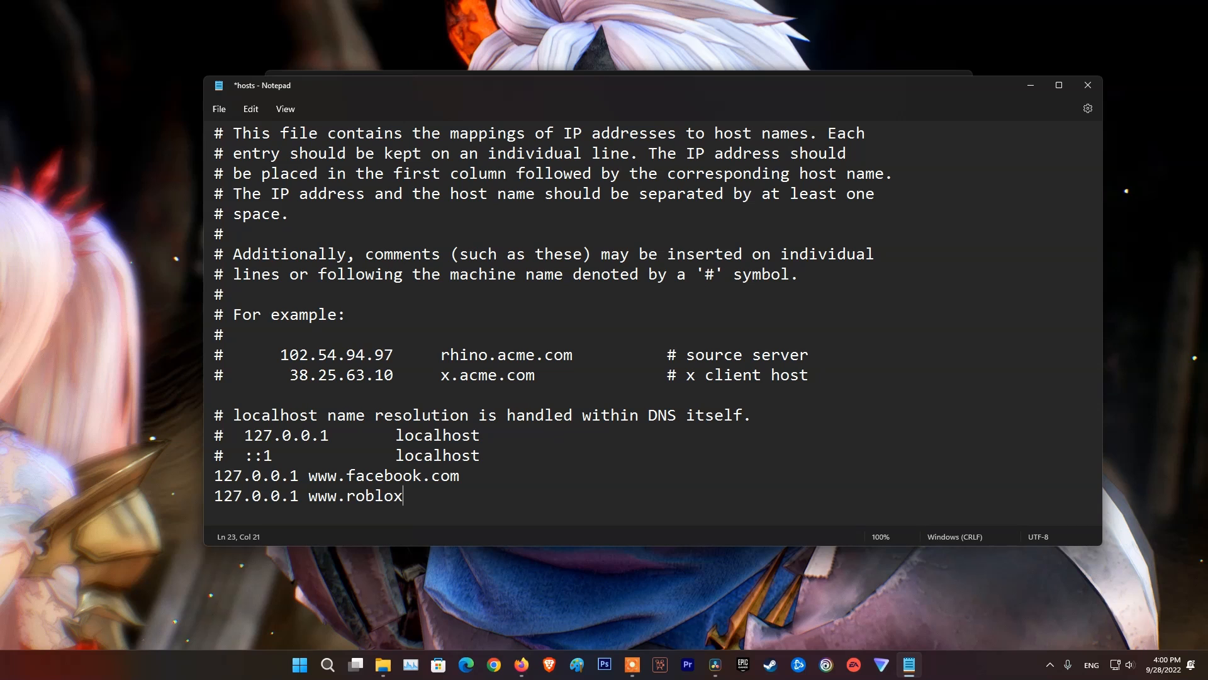
text(.com)
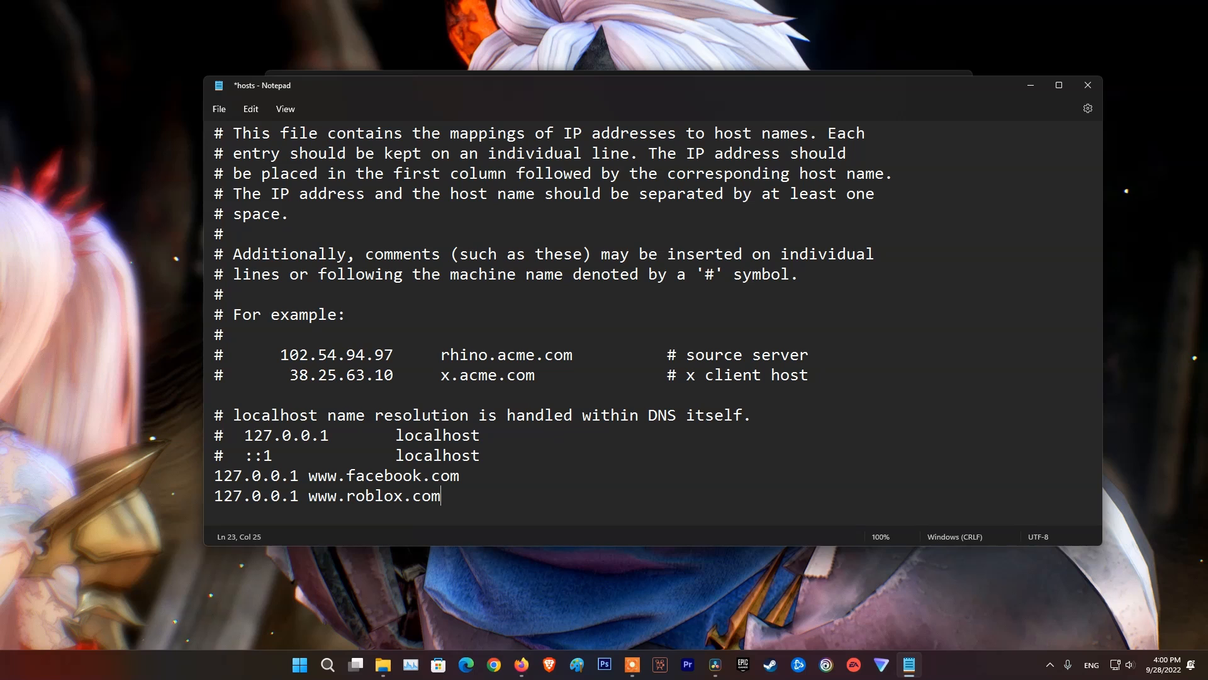
key(enter)
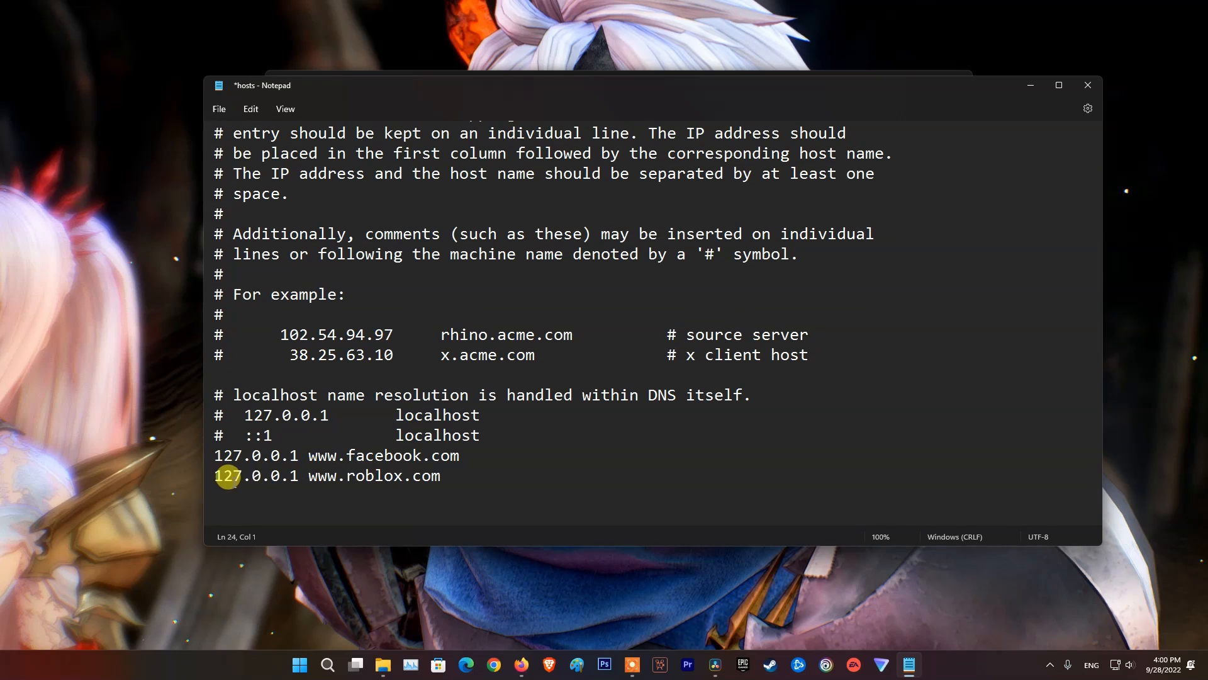
click(322, 476)
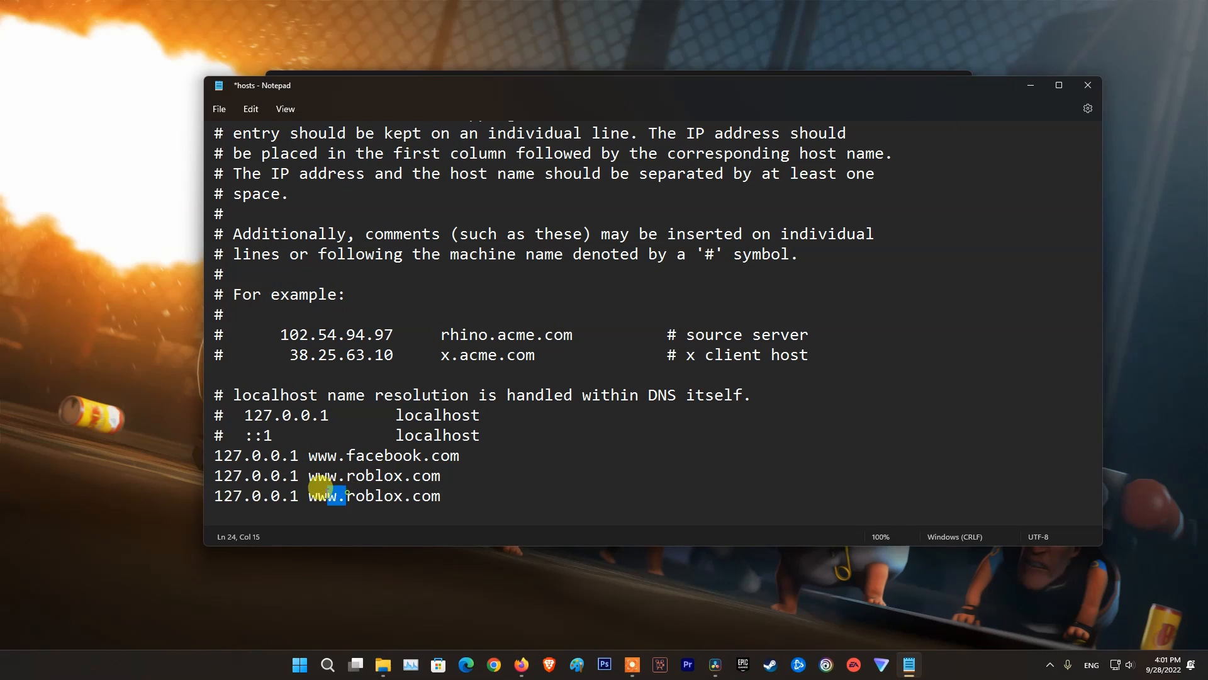
- Trim the duplicate entry to '127.0.0.1 roblox.com' and adjust the facebook line
key(Backspace)
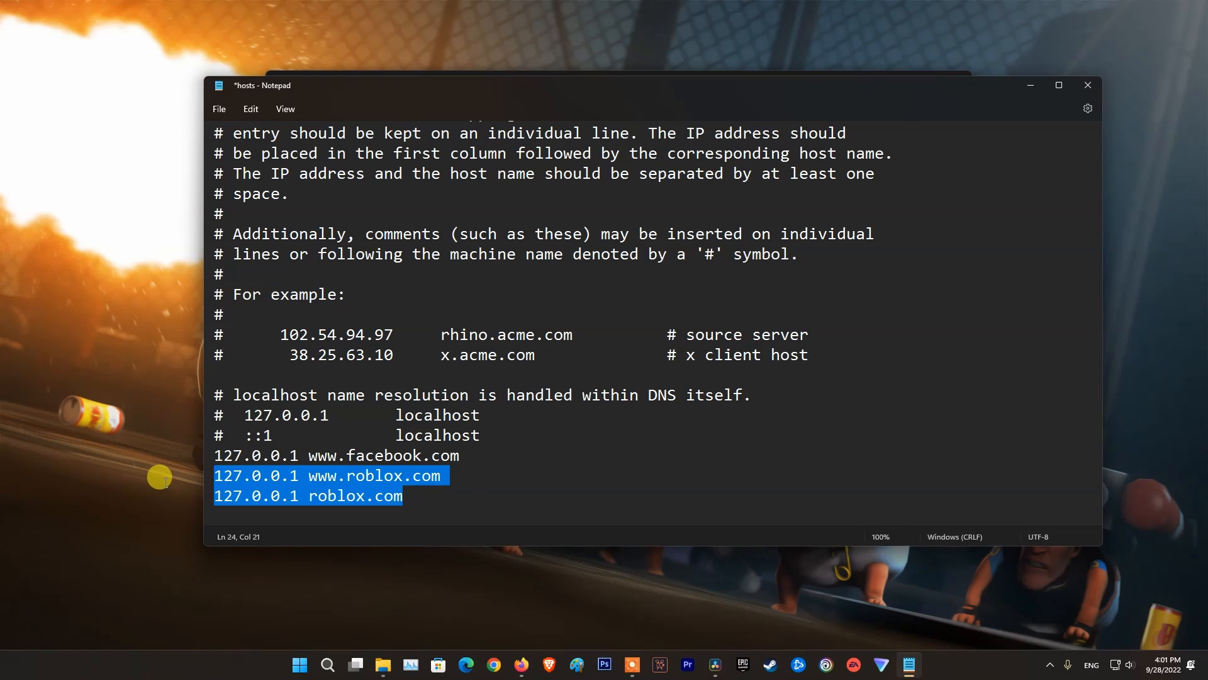
click(461, 454)
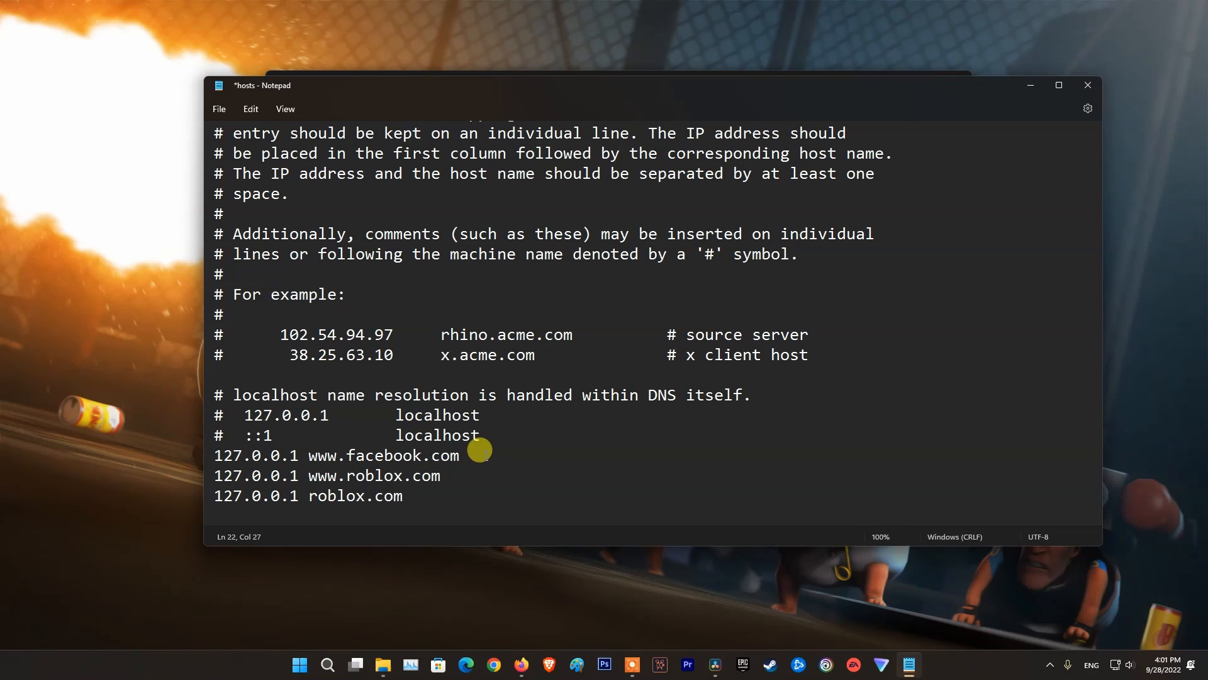
click(461, 455)
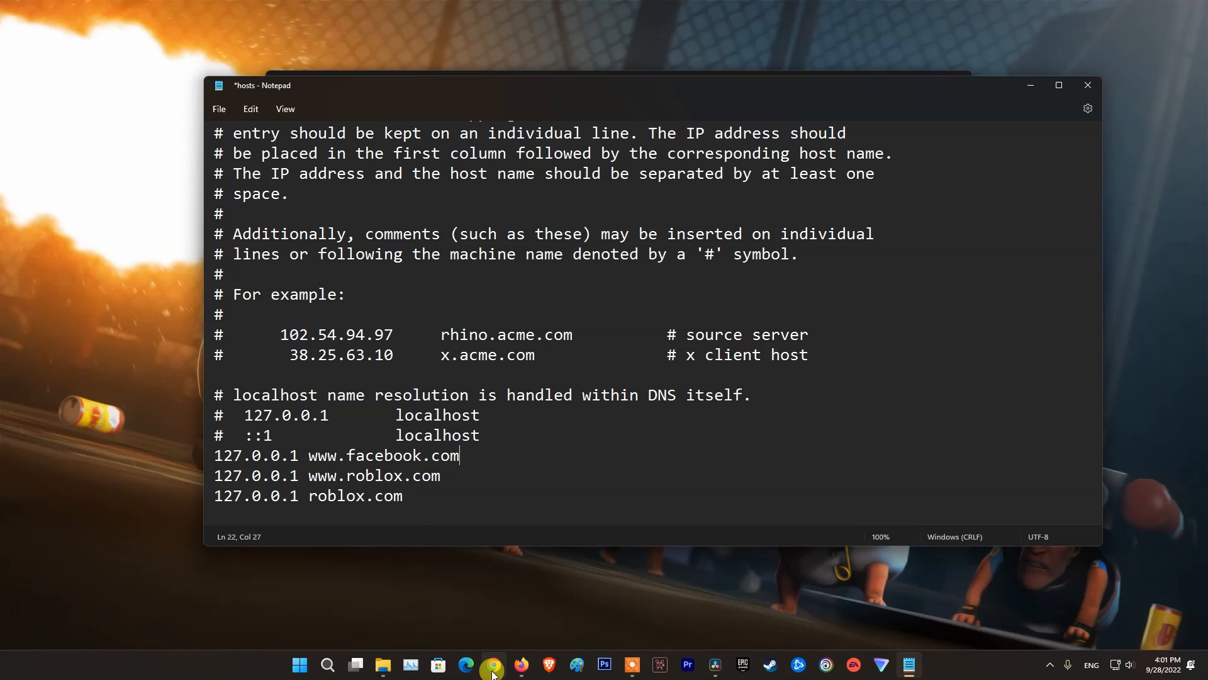
- Save the edited hosts file from Notepad's File menu
click(492, 670)
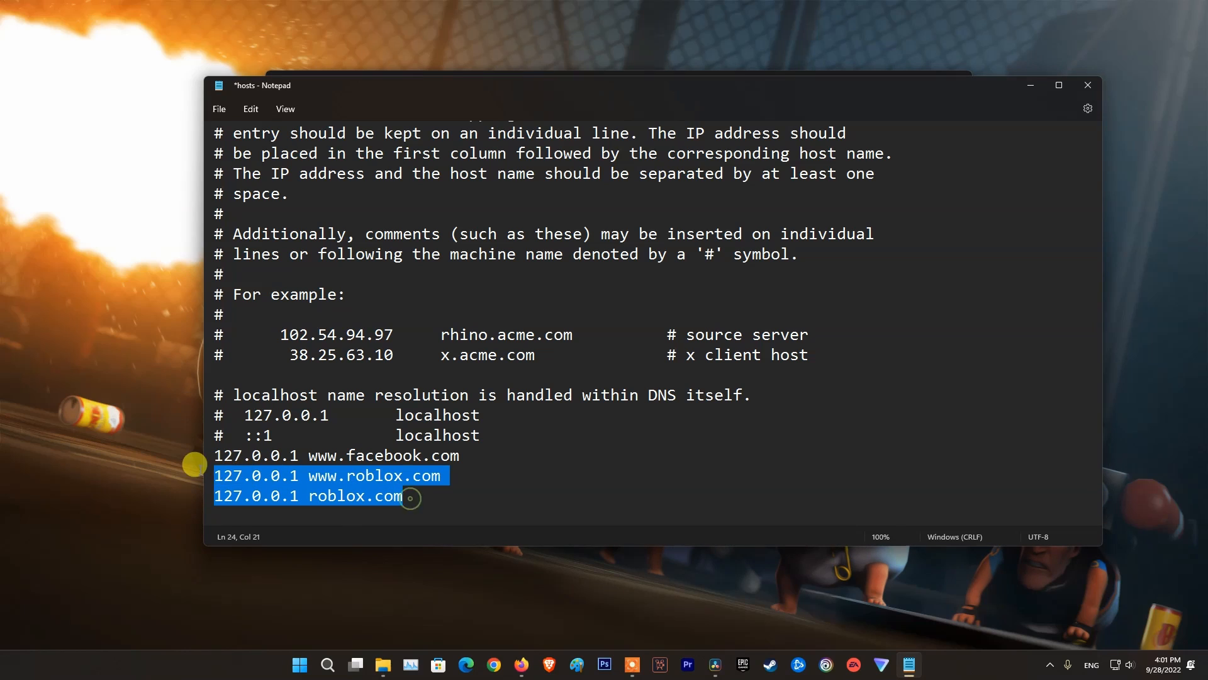
click(219, 109)
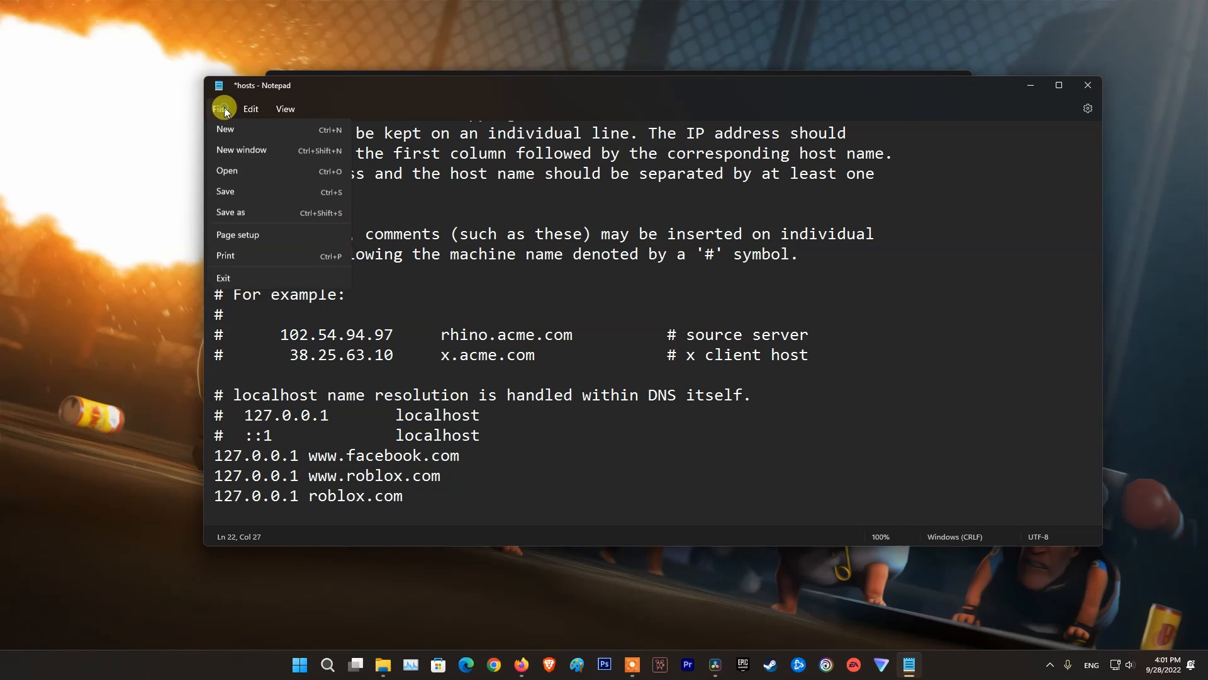
click(225, 191)
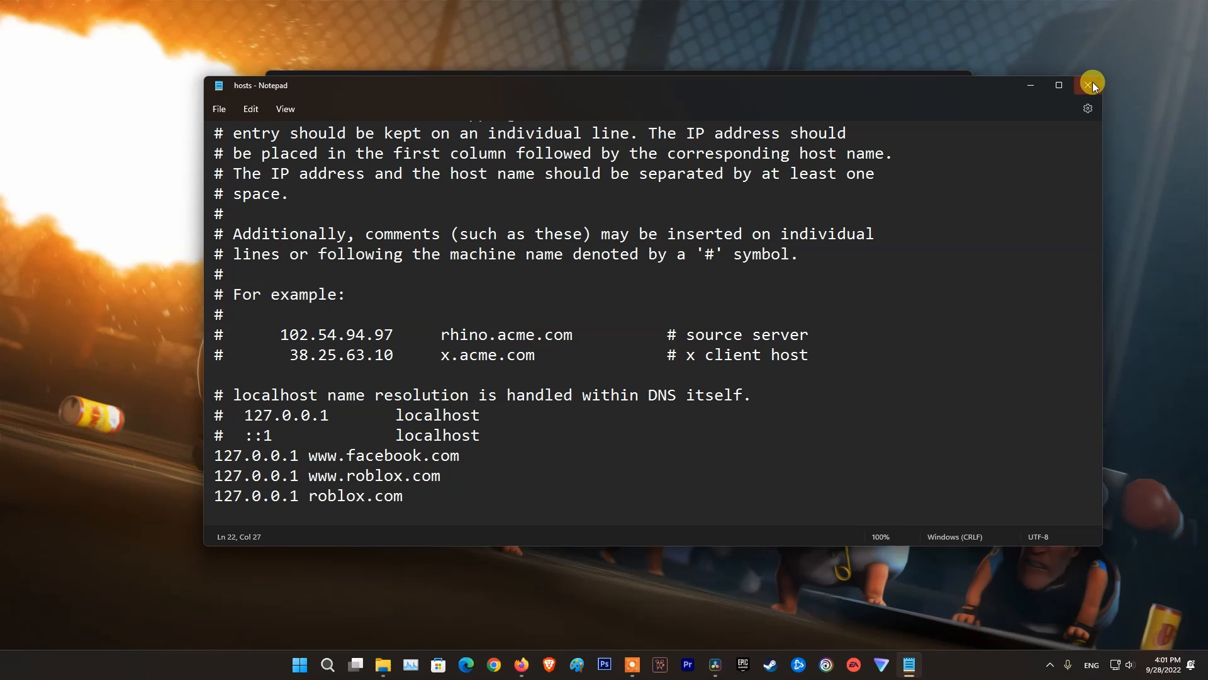
- Copy the edited hosts from D: into the etc folder, granting administrator permission
click(1090, 85)
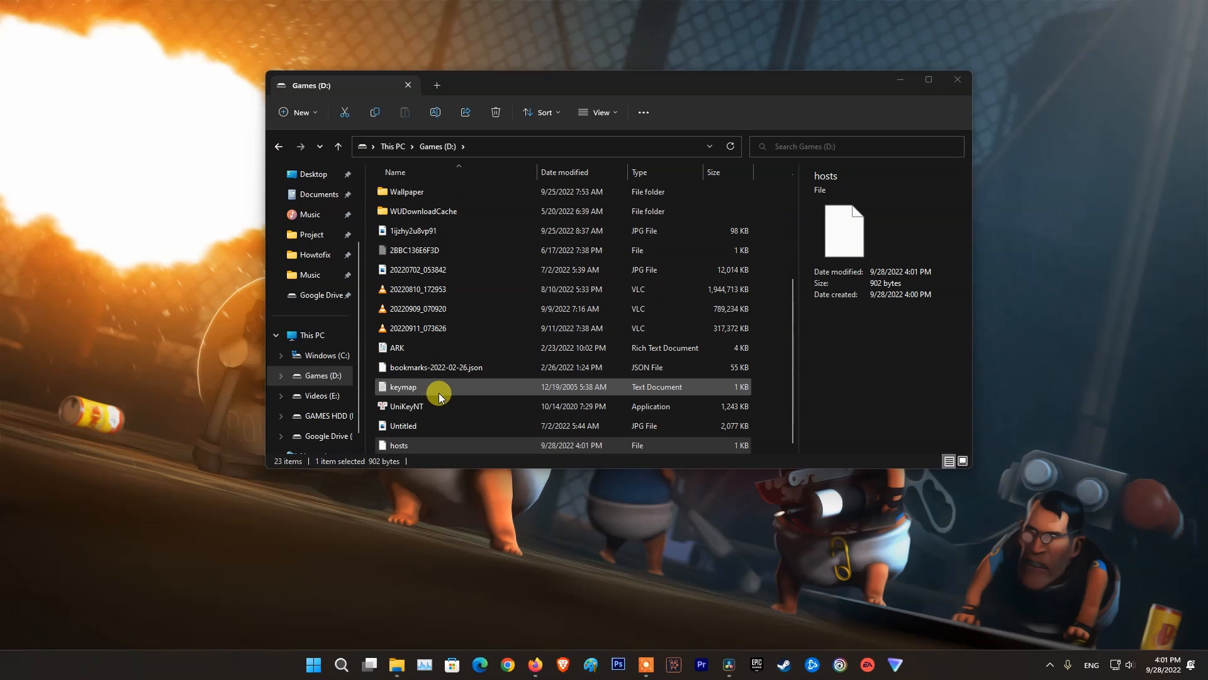
right_click(439, 386)
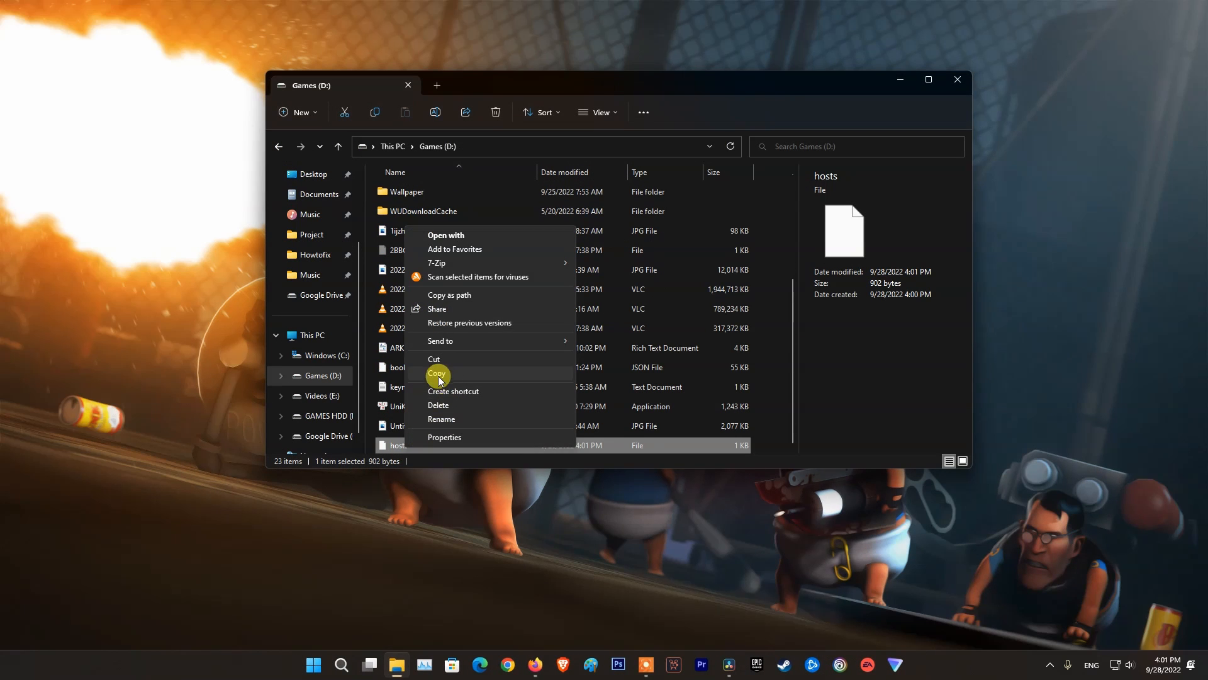
click(437, 374)
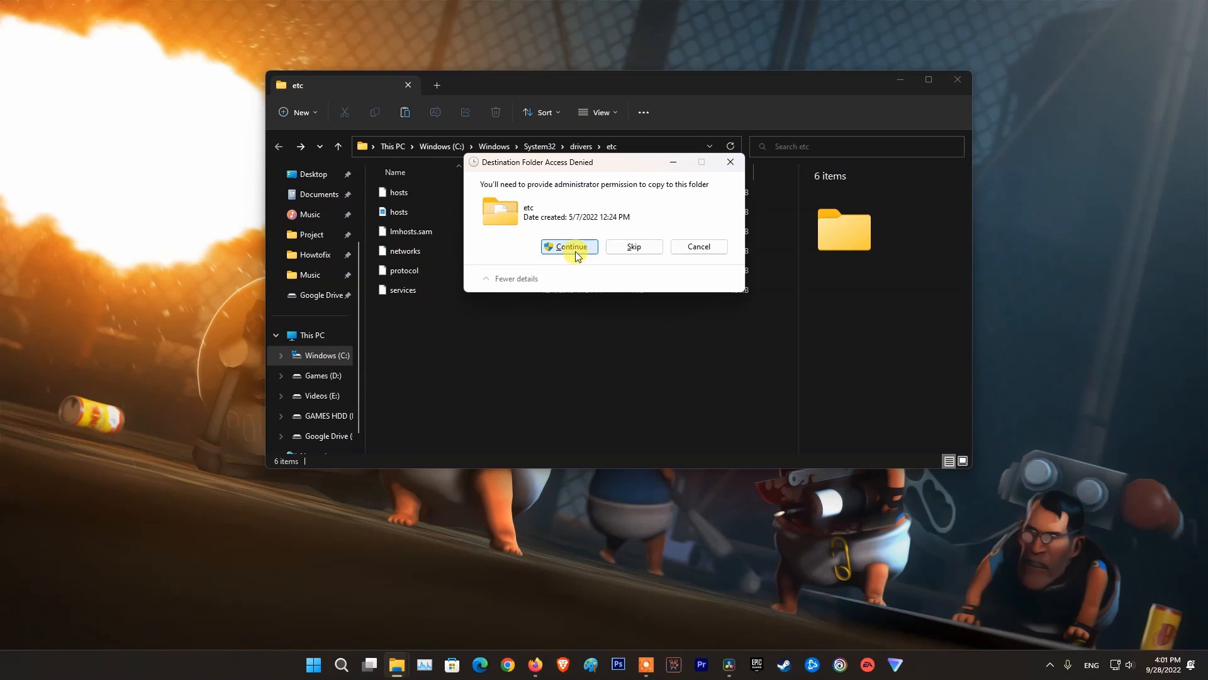
click(569, 246)
text(rob)
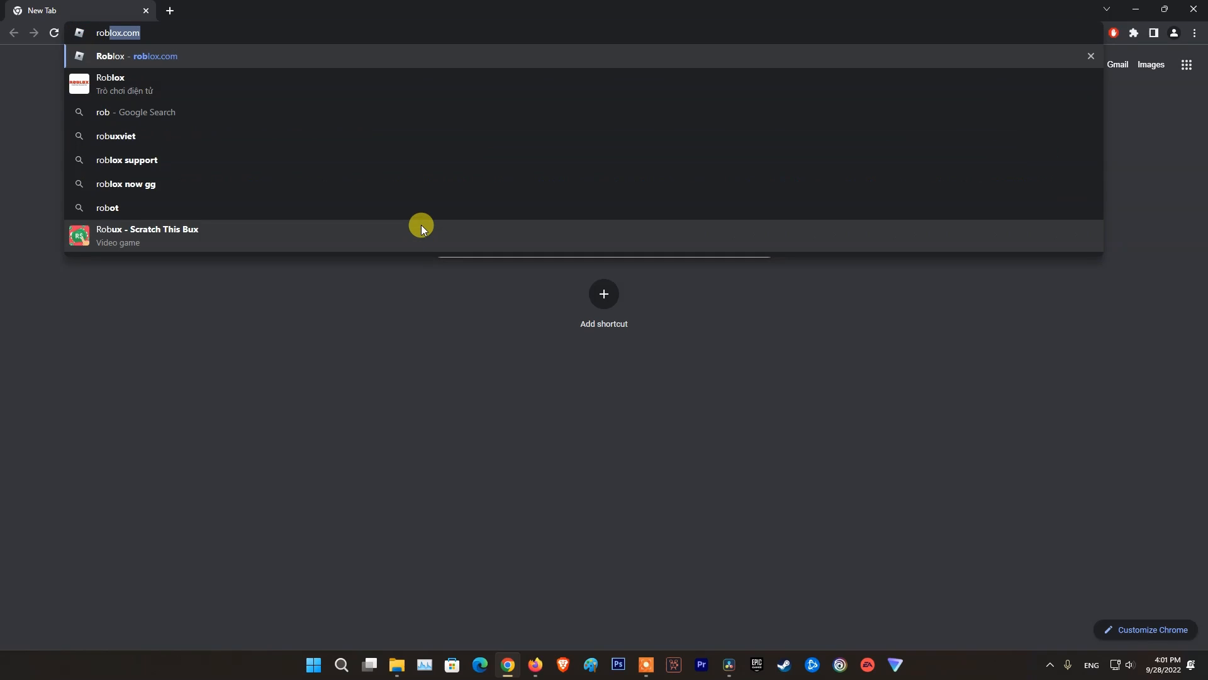
- Load roblox.com, which refuses to connect, and enter facebook.com in a new tab
key(Enter)
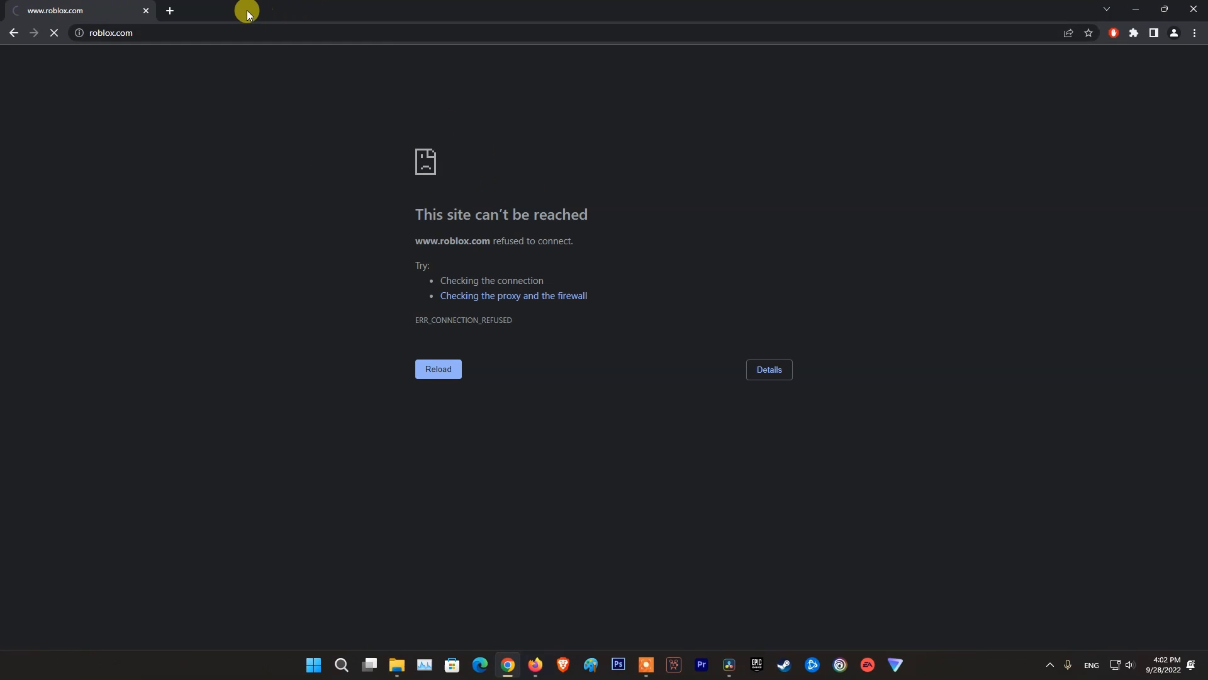
mouse_move(170, 12)
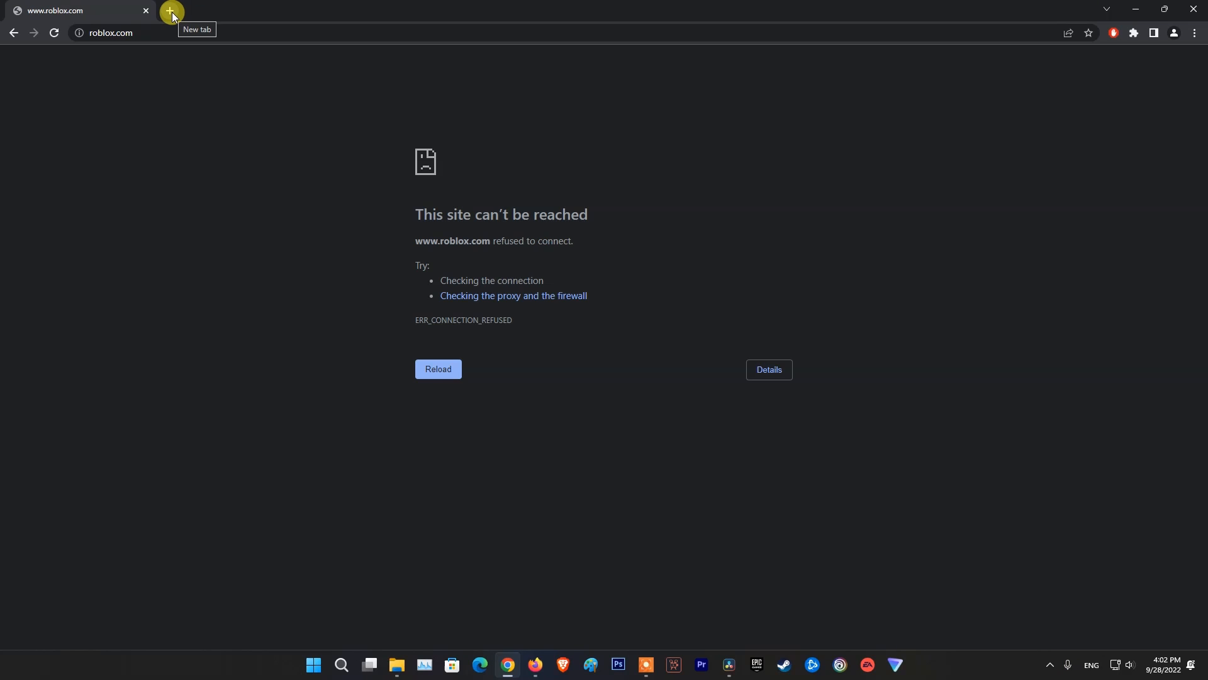
click(170, 12)
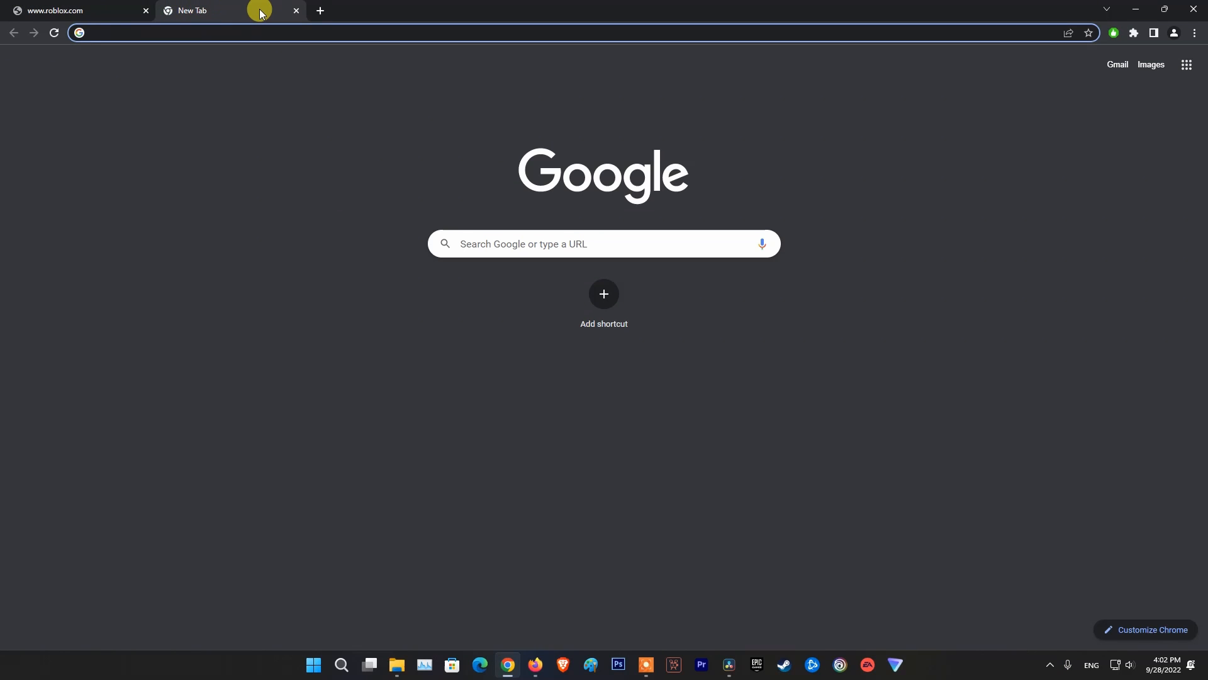
text(facebook.com)
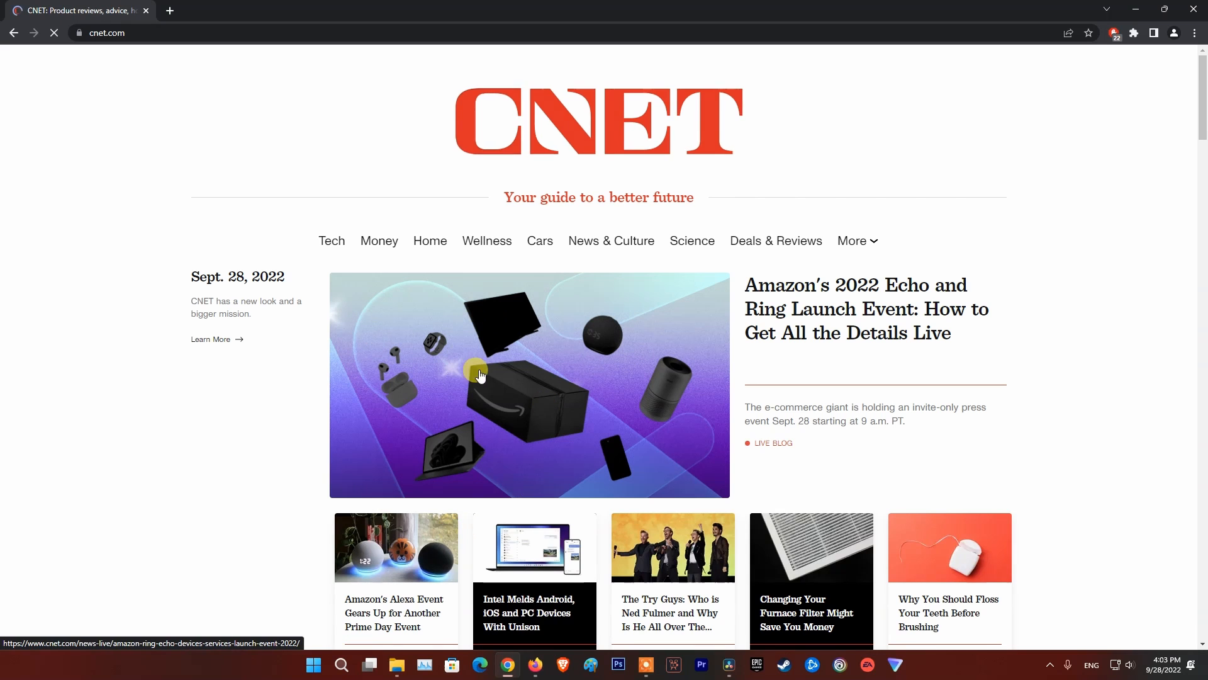
- Clear the last hour of browsing data from Chrome's History menu
click(478, 375)
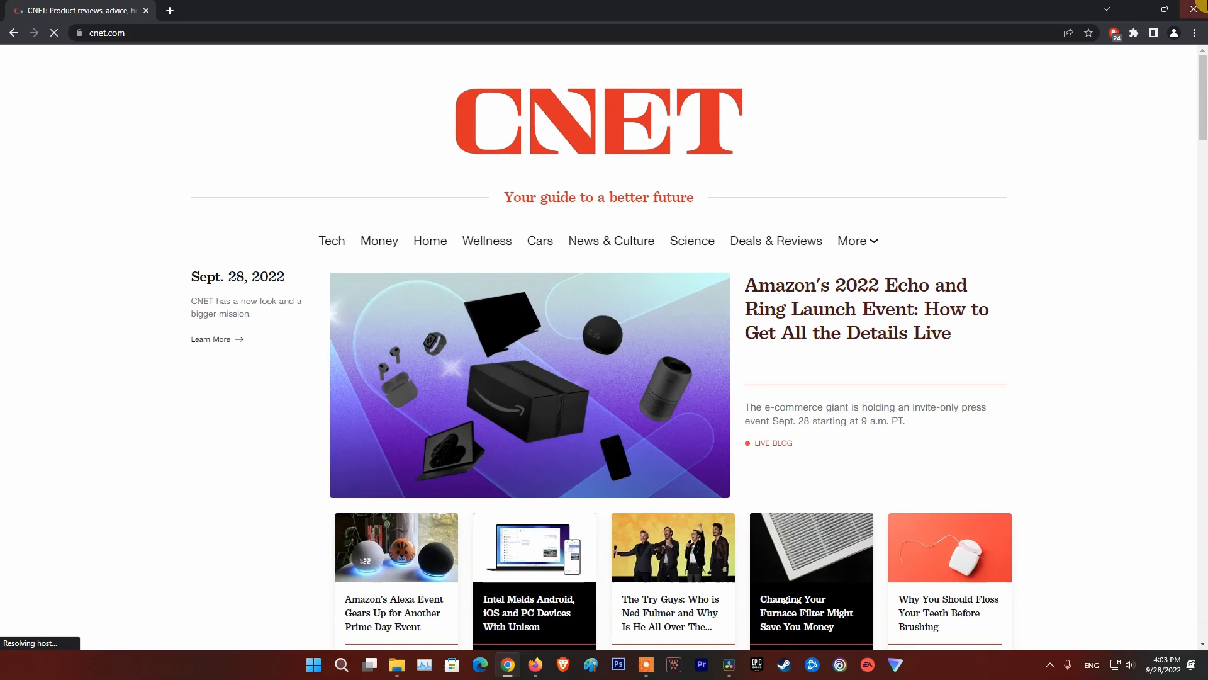
click(1195, 33)
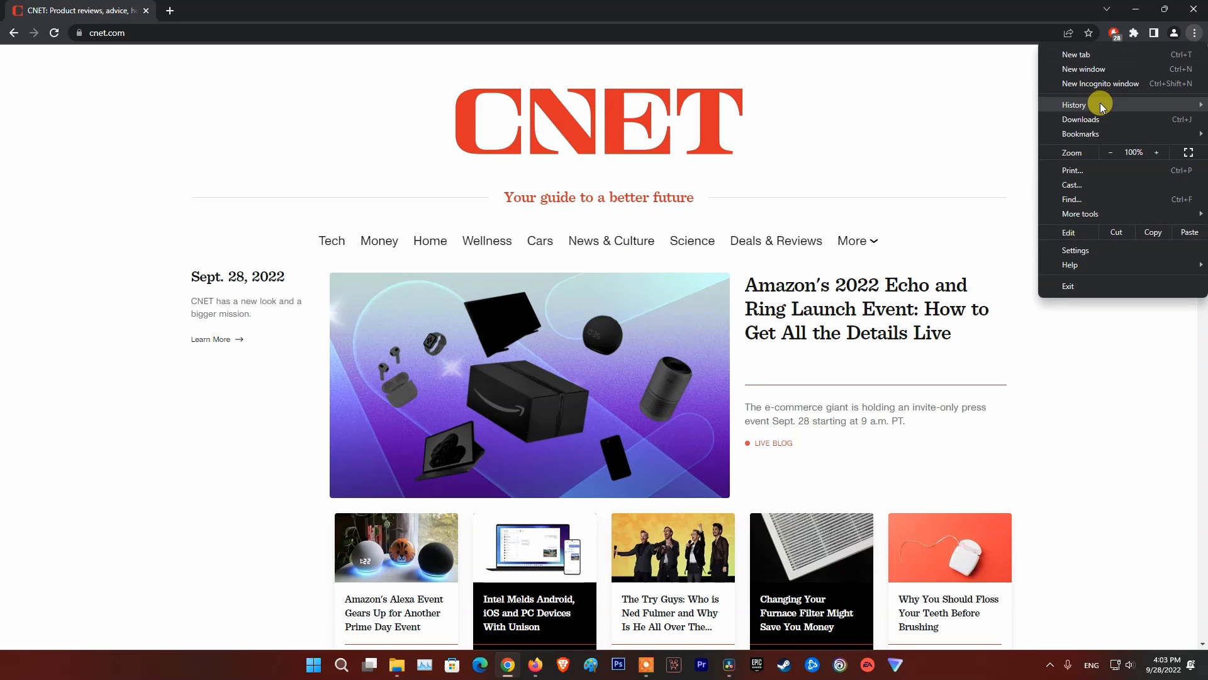
click(1074, 105)
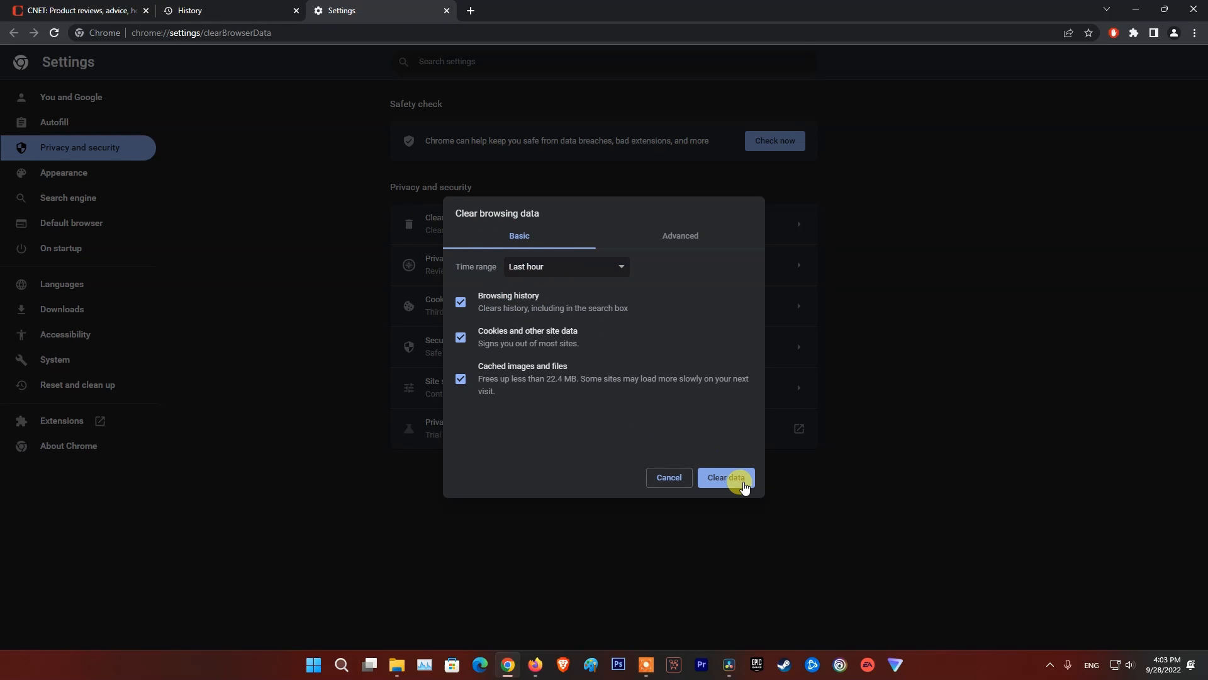
click(725, 479)
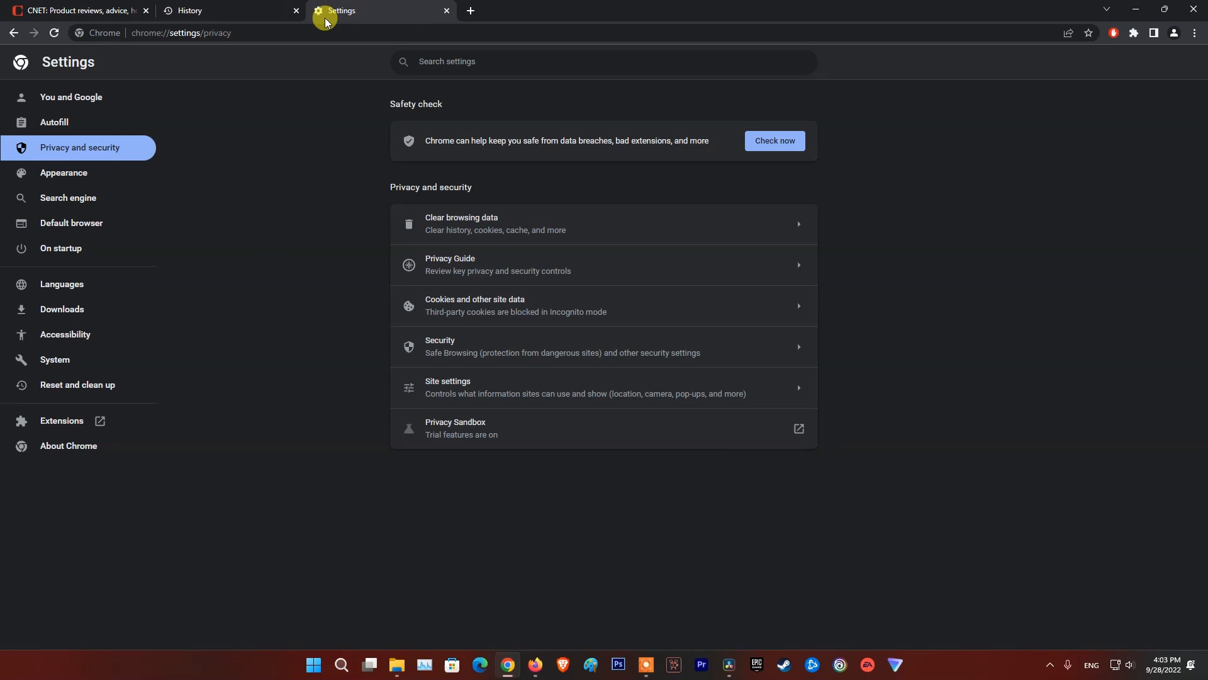
- Load cnet.com, now refused, and close the earlier CNET tab
text(c)
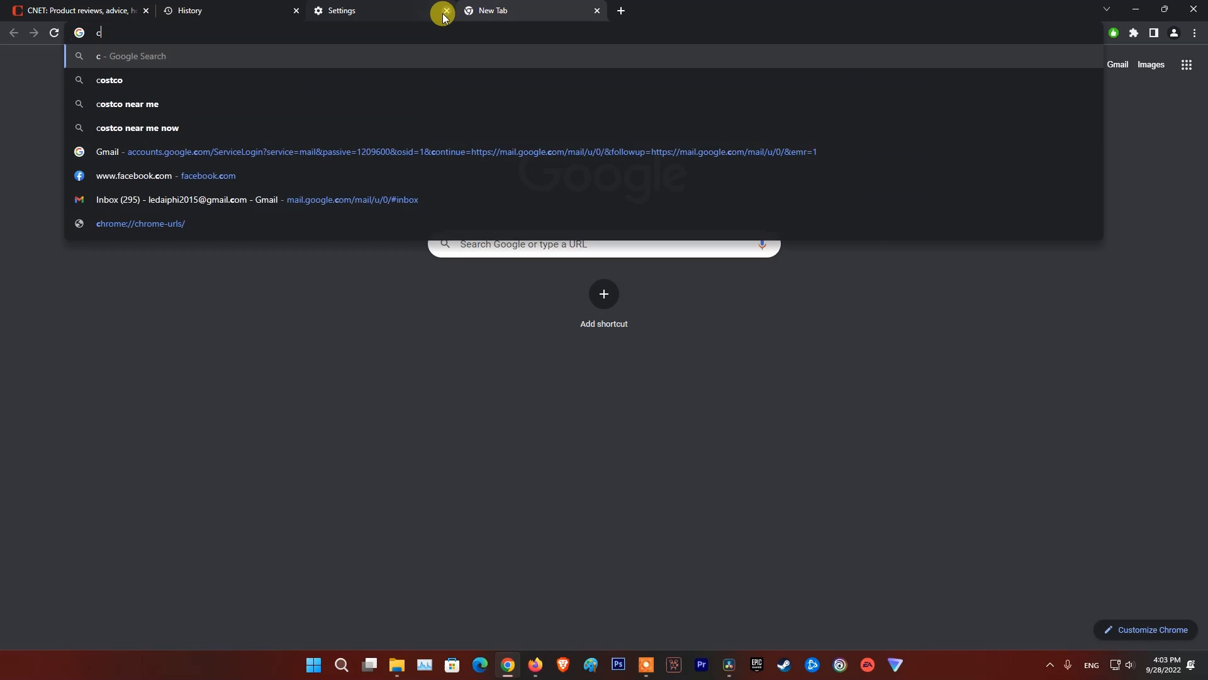
text(net.com)
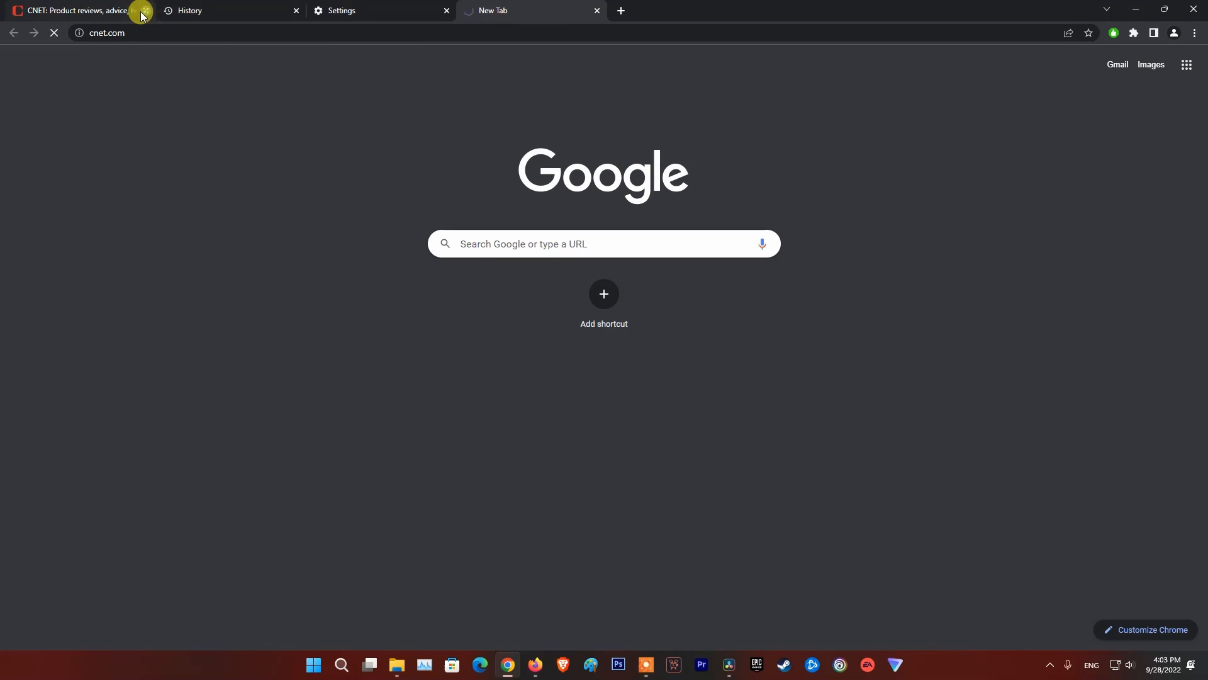
click(142, 12)
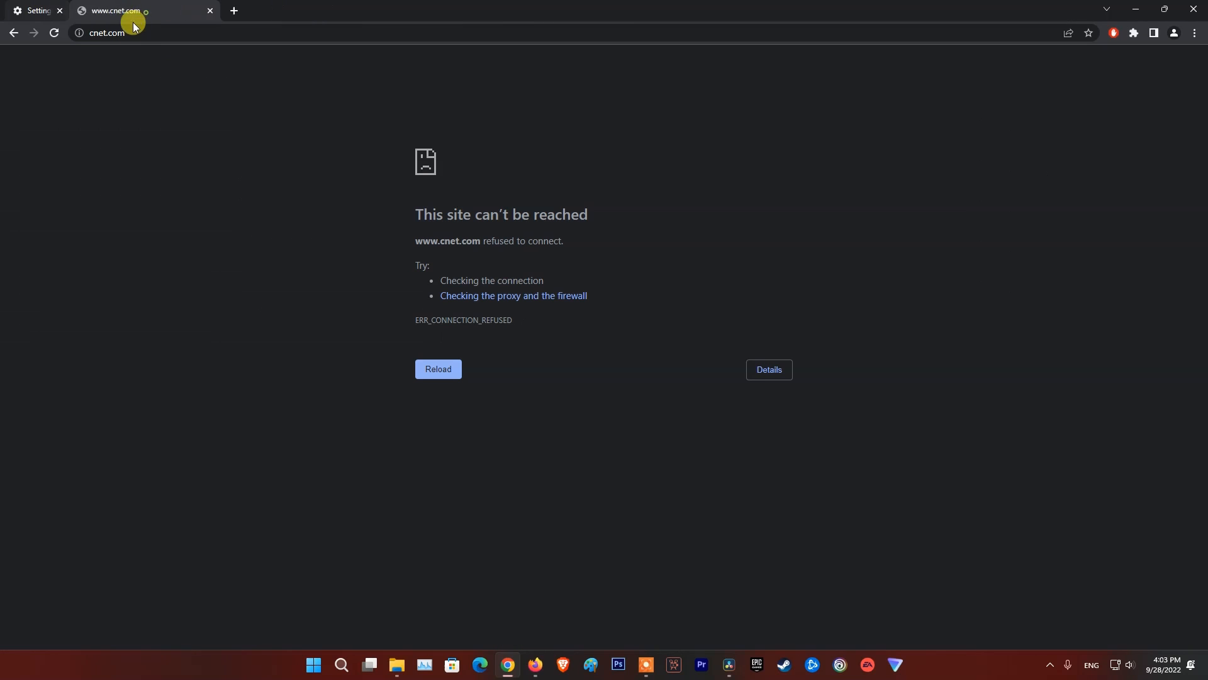